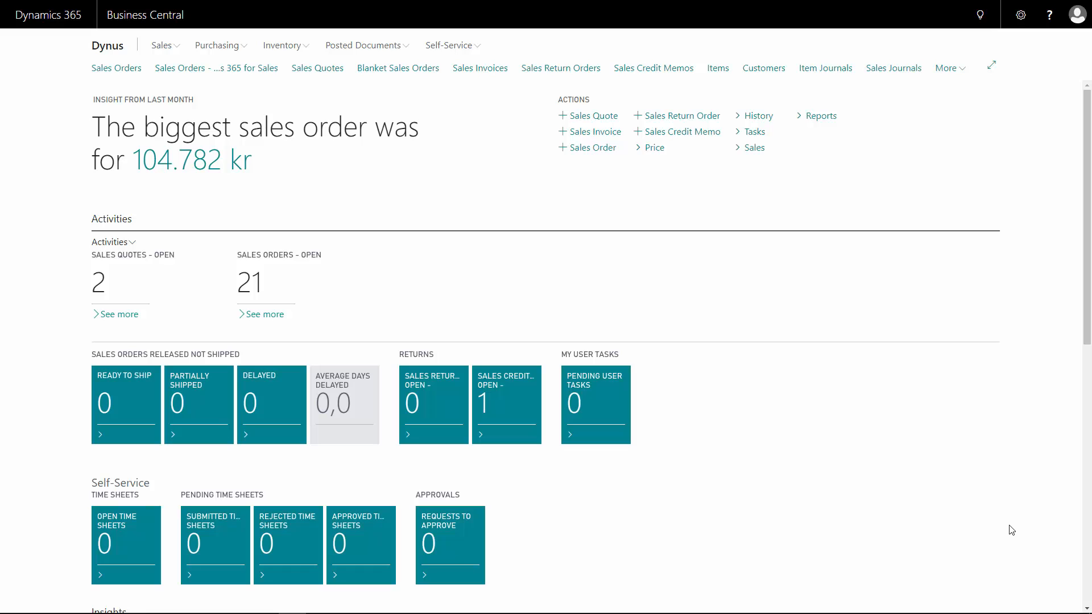
mouse_move(992, 346)
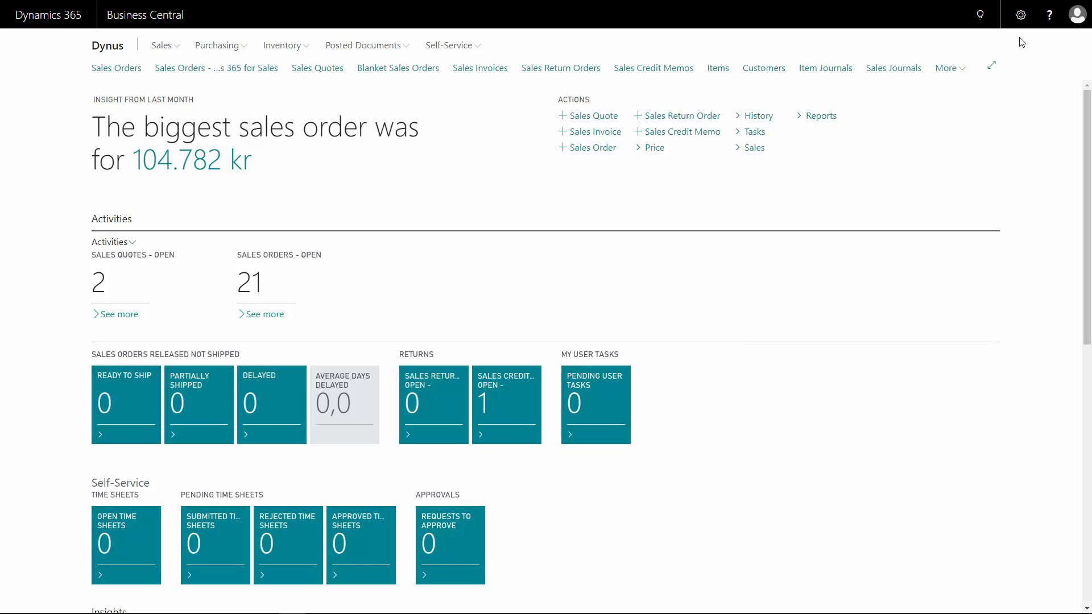
Search Tell Me for 'curr' to list Currencies and related pages
click(980, 14)
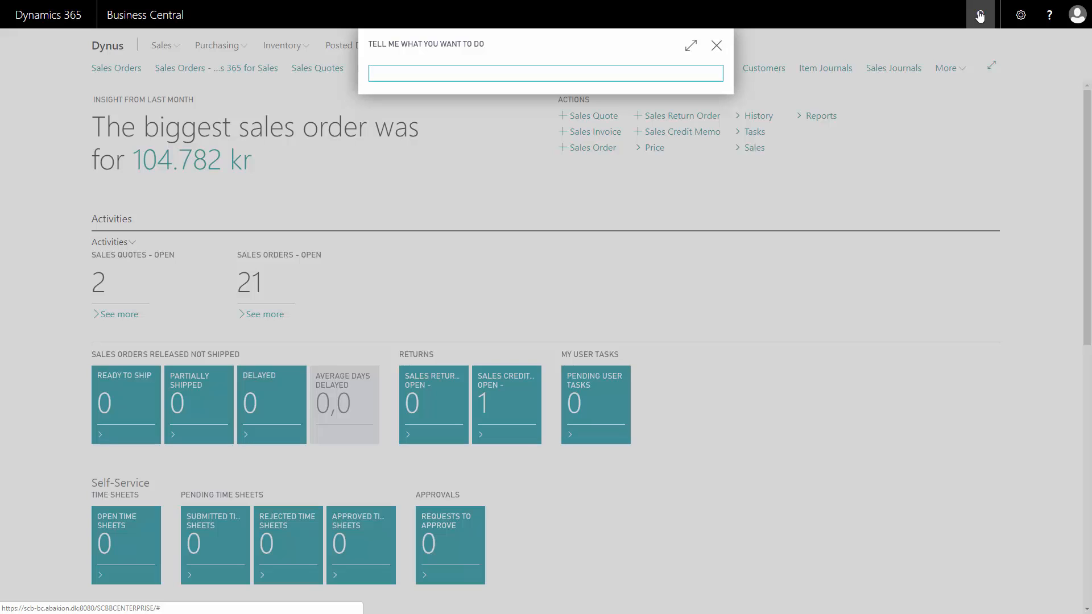
text(currenc)
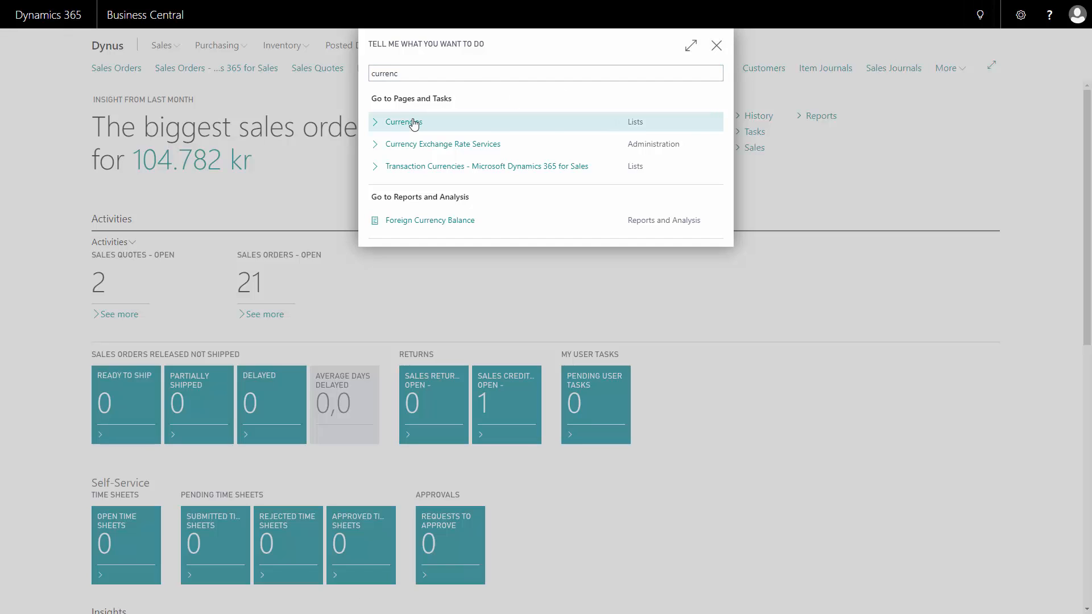
From the Currencies list, show the Currency Exchange Rate Services via Exchange Rate Service actions
click(403, 121)
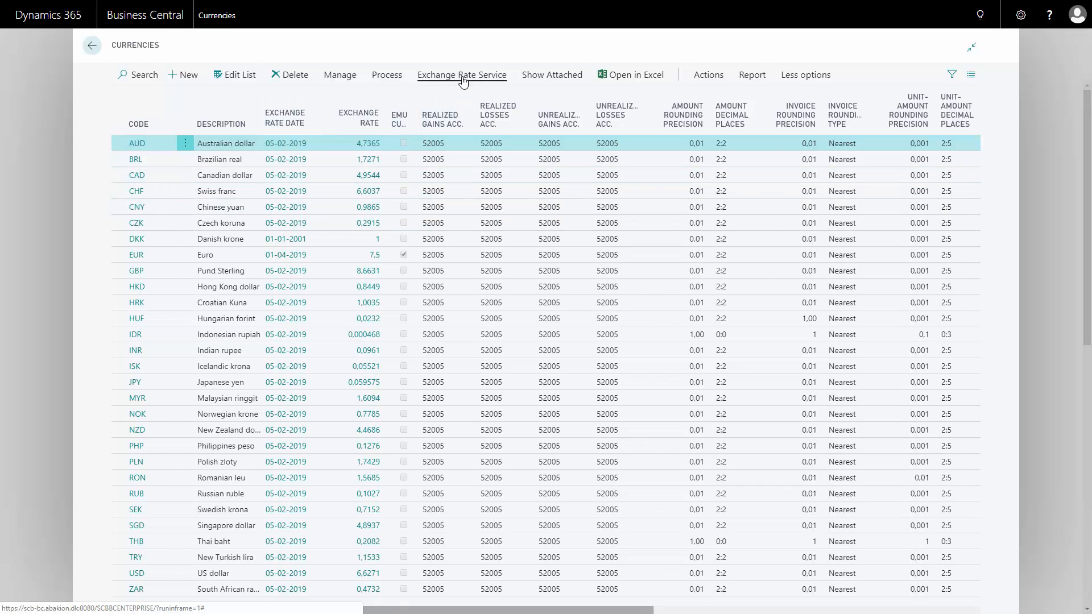
click(461, 75)
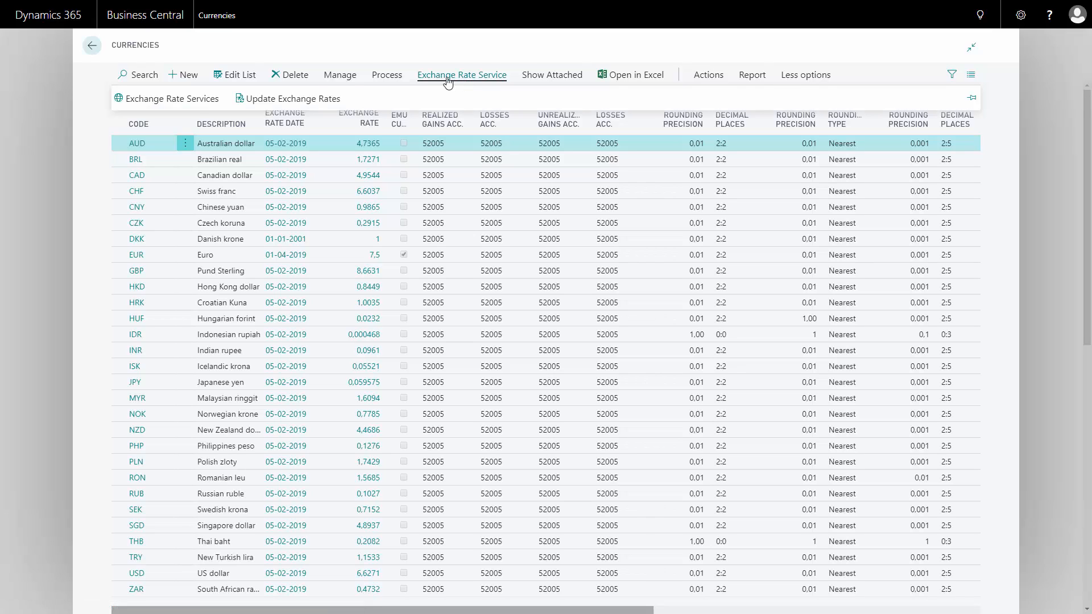
mouse_move(172, 98)
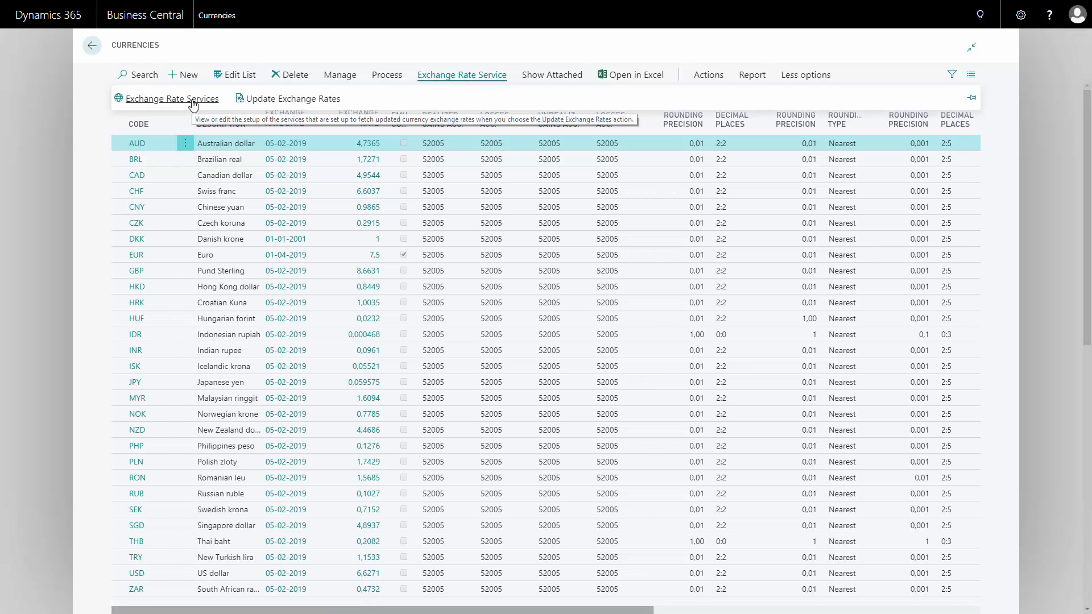
click(172, 98)
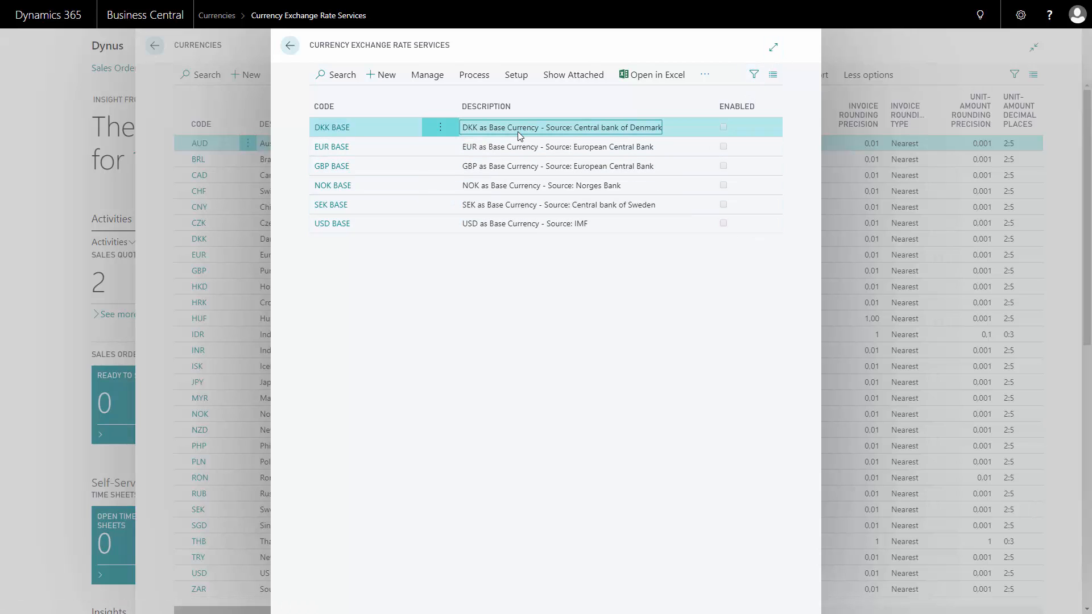
Enable DKK BASE, accept the new job queue entry, and leave only Sunday recurrence on
click(474, 75)
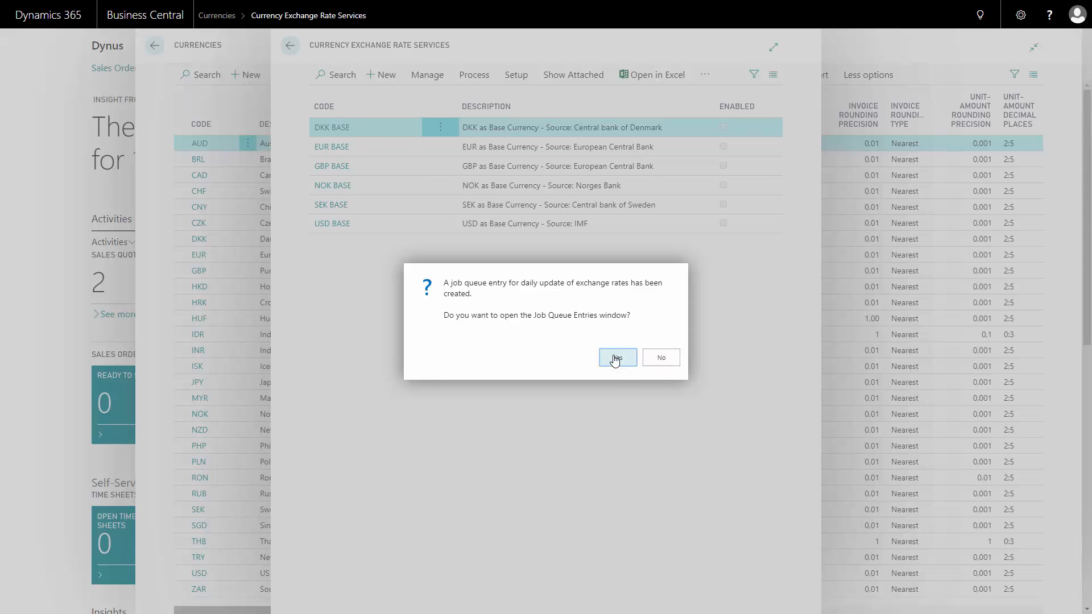
click(617, 357)
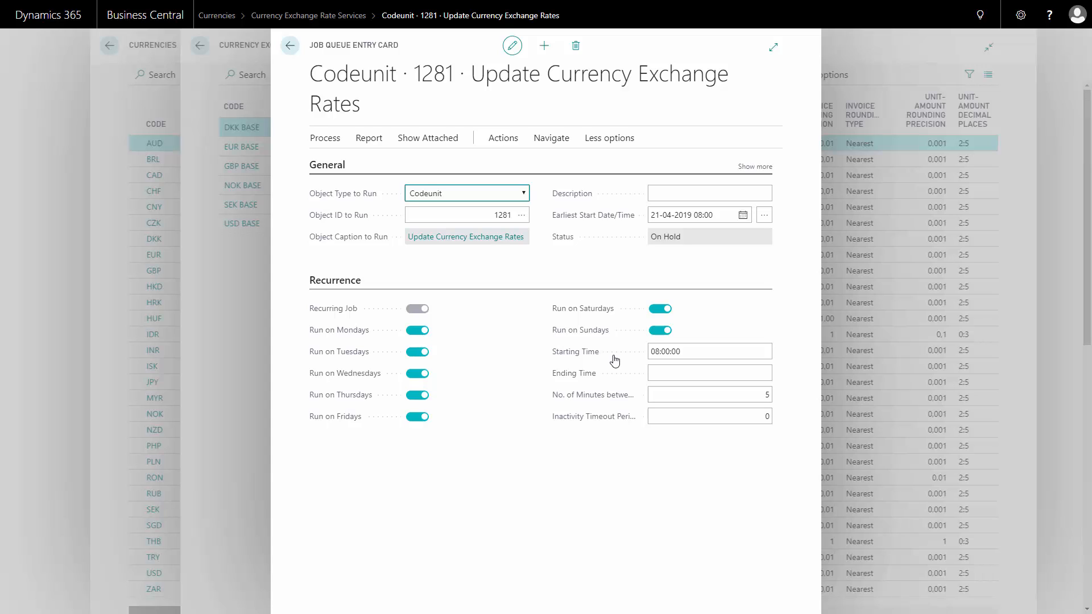
click(417, 330)
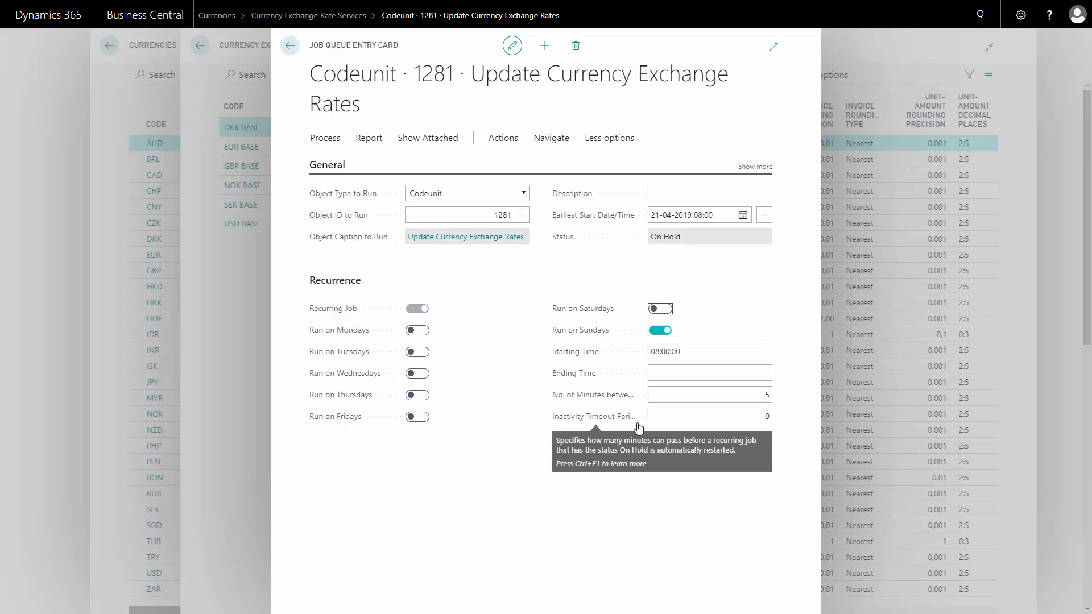
Set the Update Currency Exchange Rates job queue entry status to Ready via Process
click(324, 138)
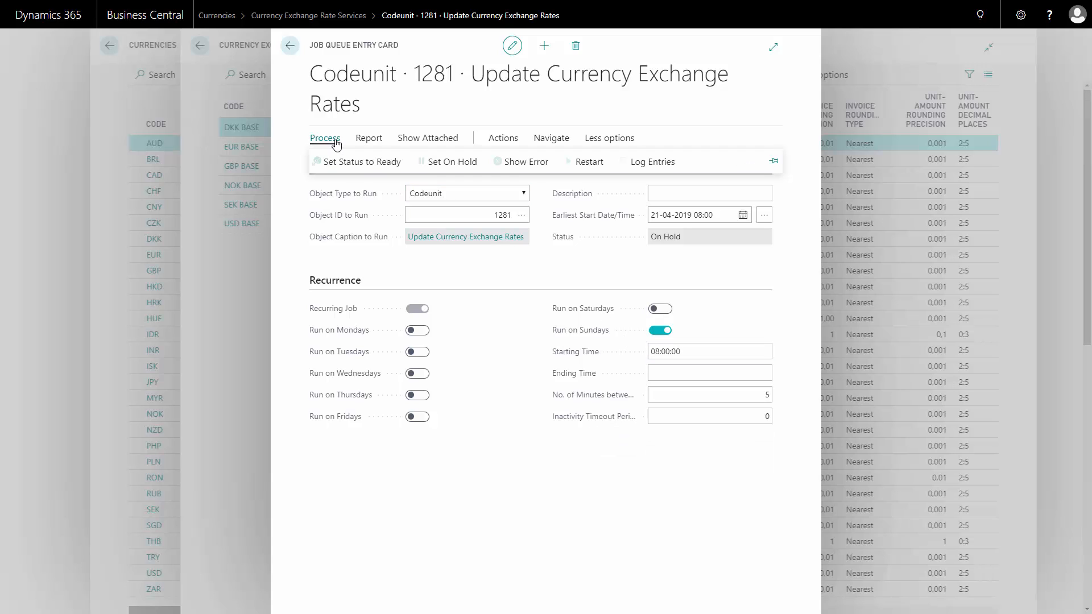
mouse_move(359, 161)
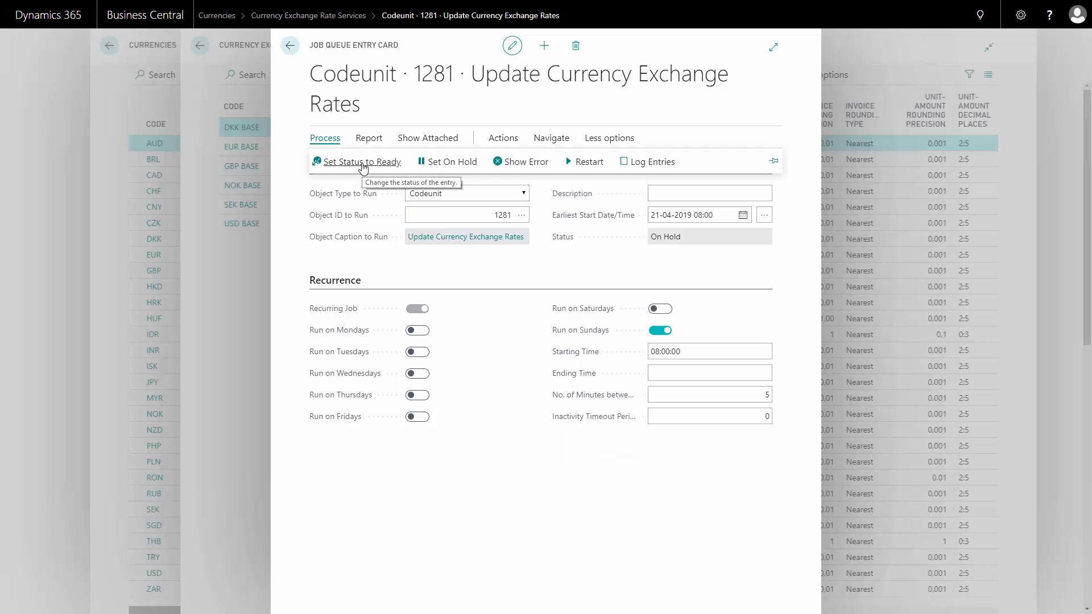
click(361, 161)
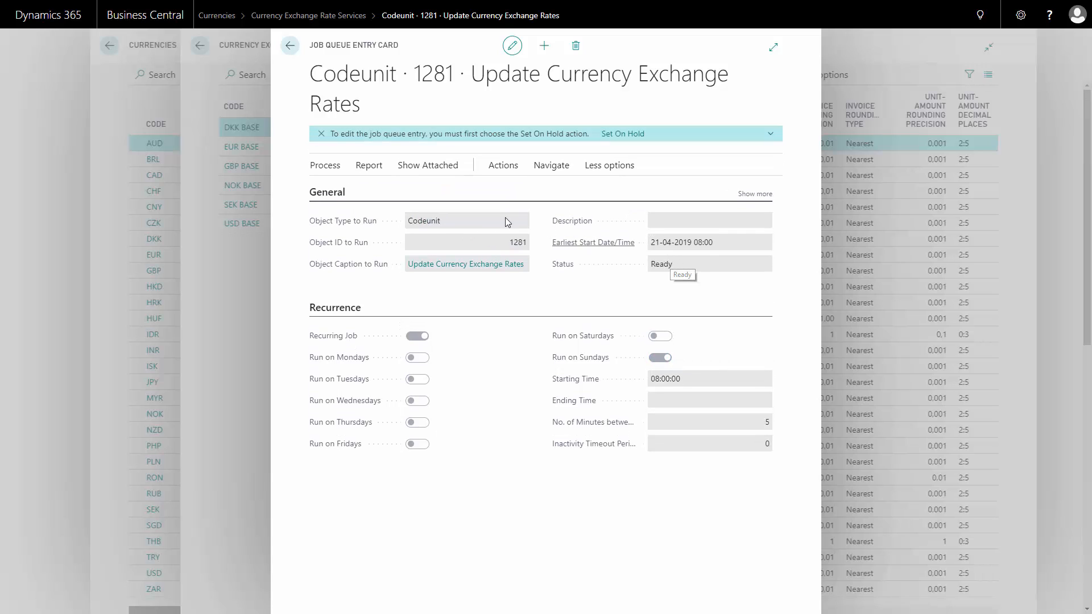
click(325, 165)
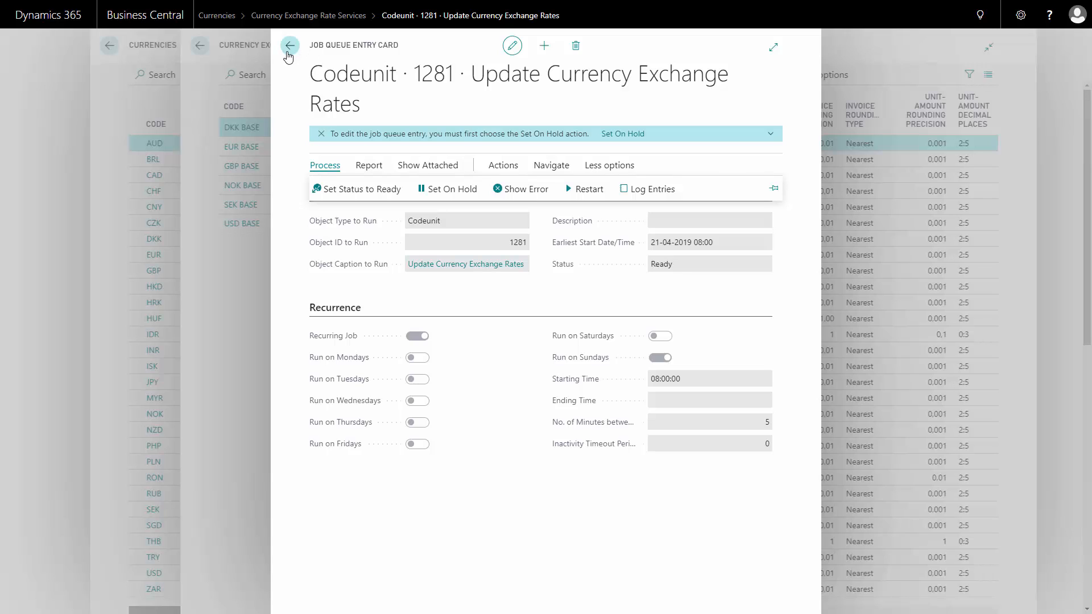
mouse_move(288, 53)
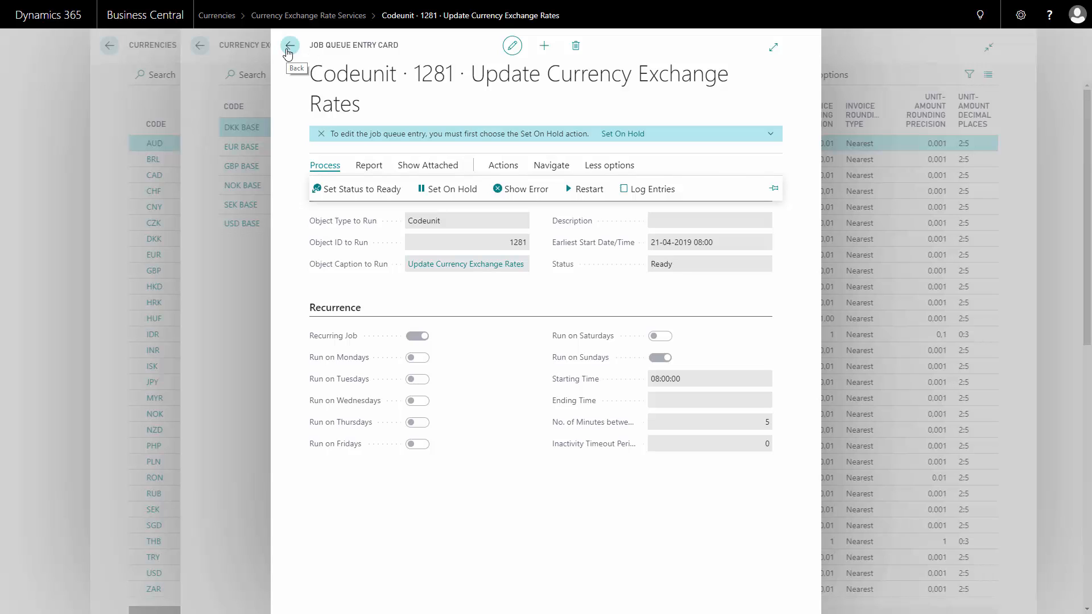
Back on Currencies, run Update Exchange Rates so rates are dated 12-04-2019
click(289, 46)
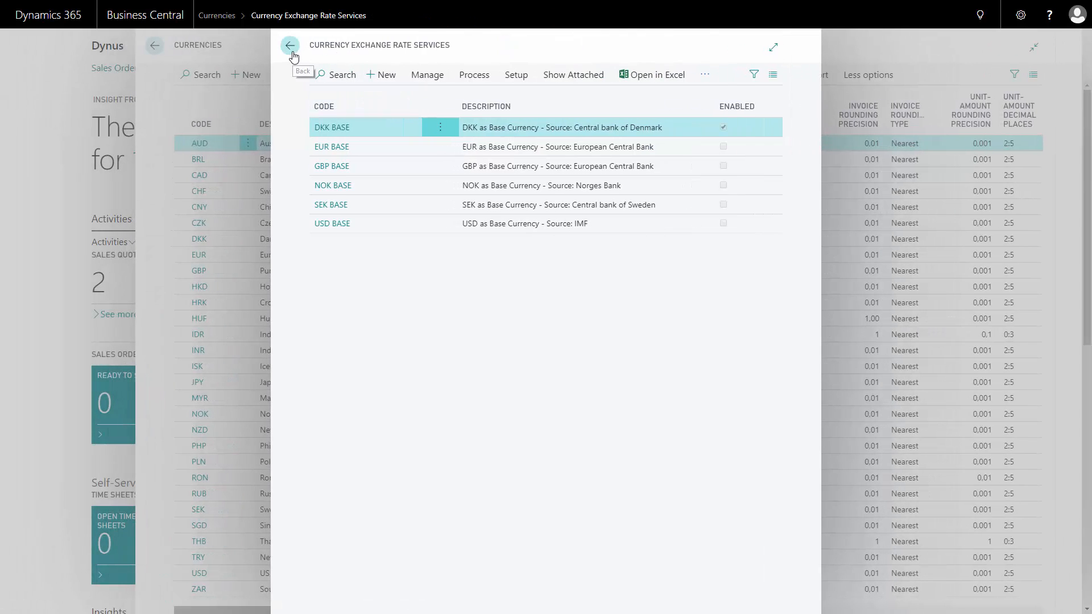
click(289, 45)
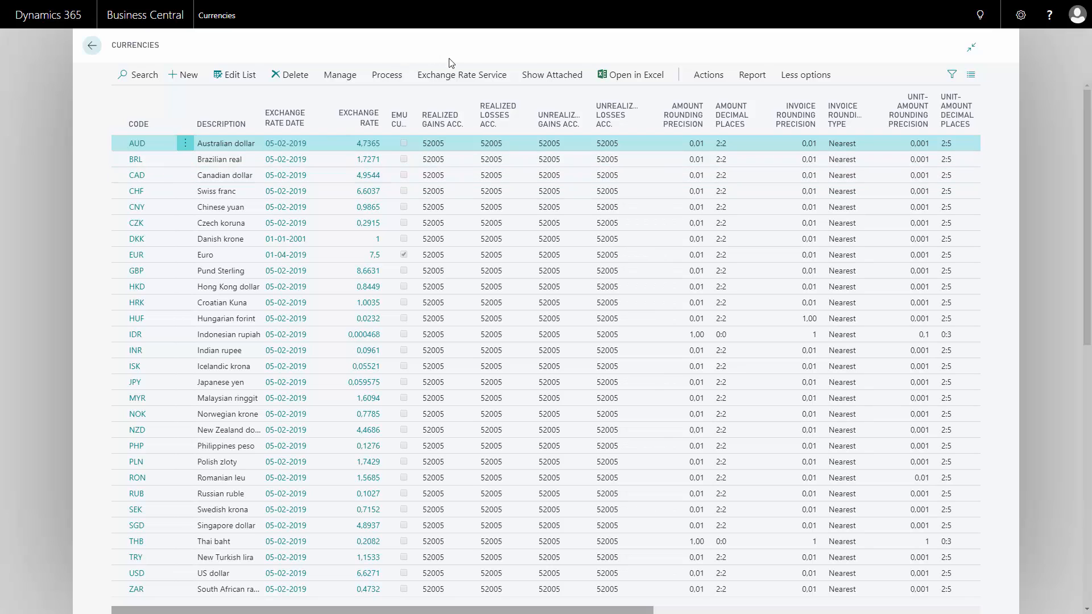
click(461, 75)
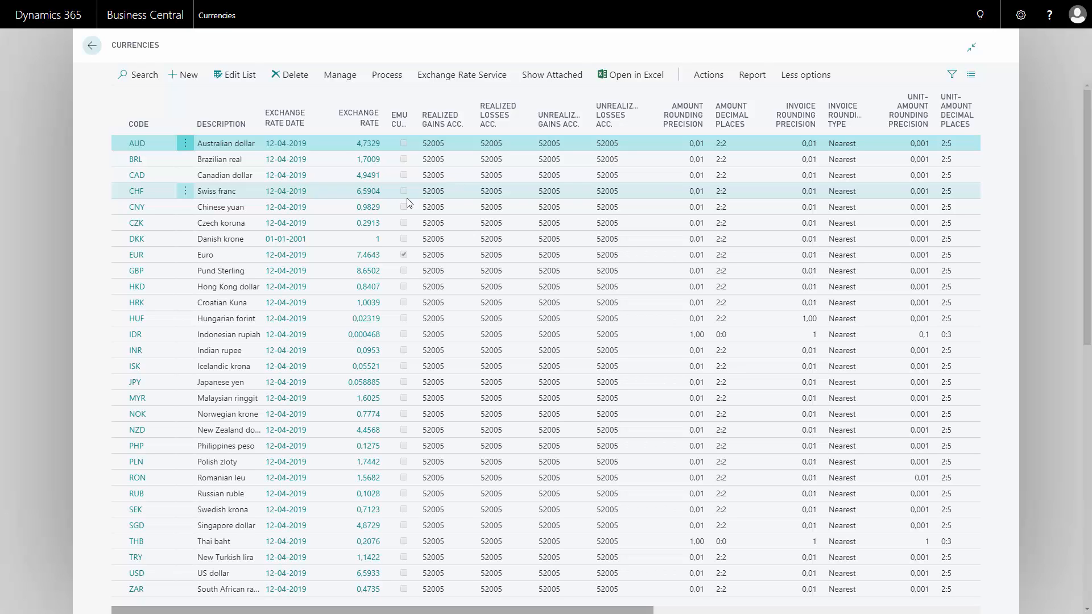
mouse_move(284, 351)
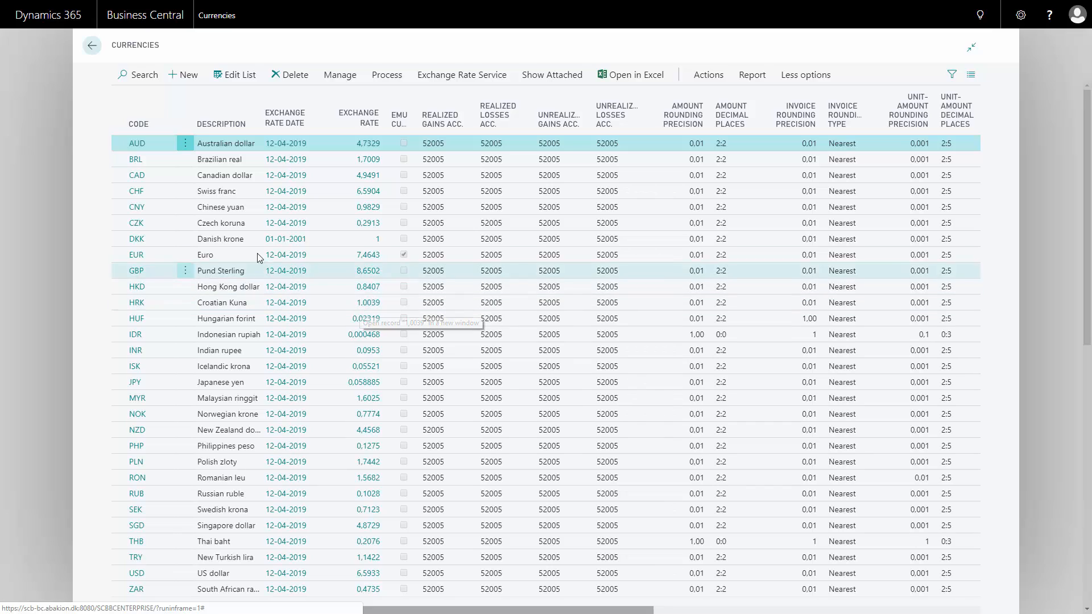
Reopen Exchange Rate Services and view the DKK BASE service card with its URL and mappings
click(461, 75)
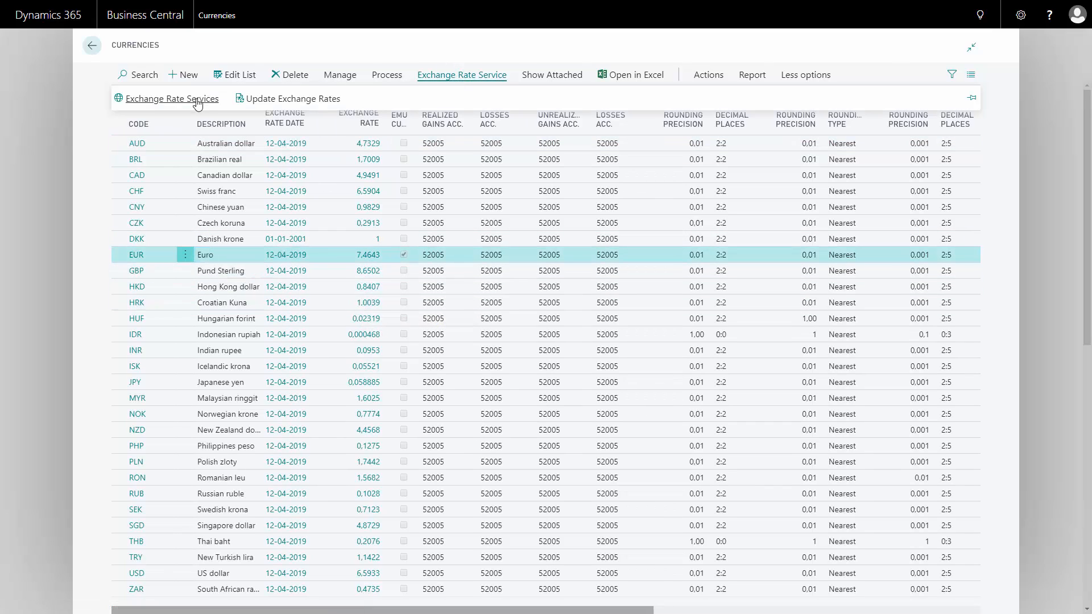
click(173, 97)
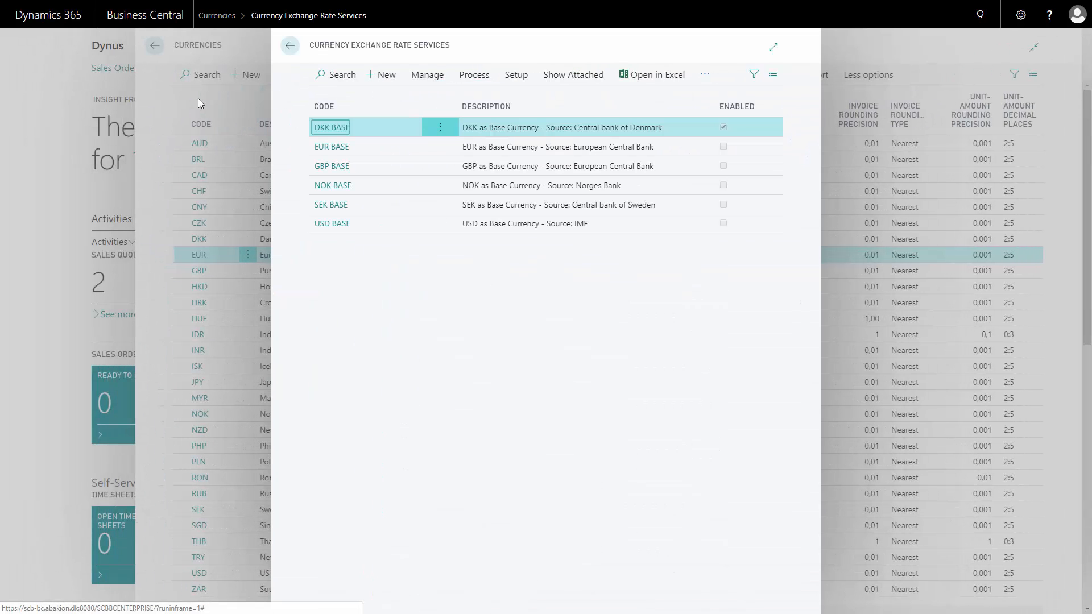
click(426, 75)
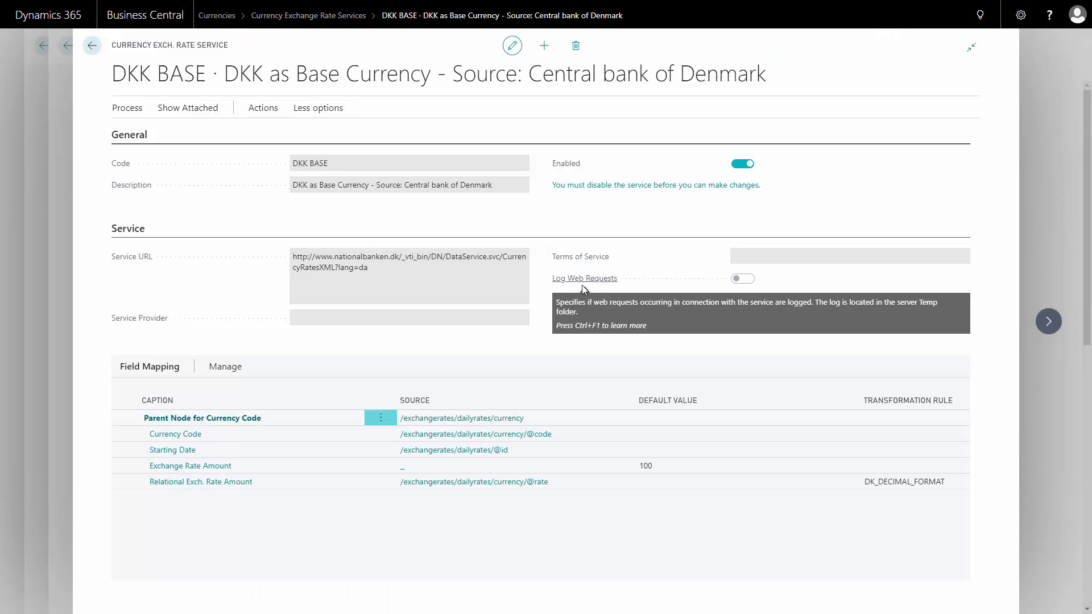
mouse_move(436, 314)
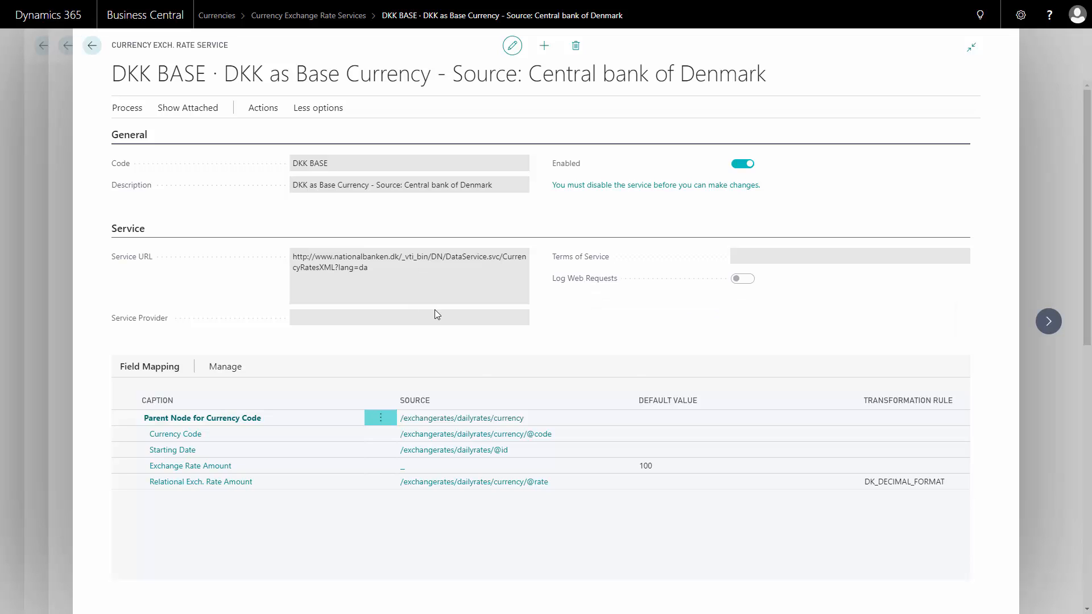